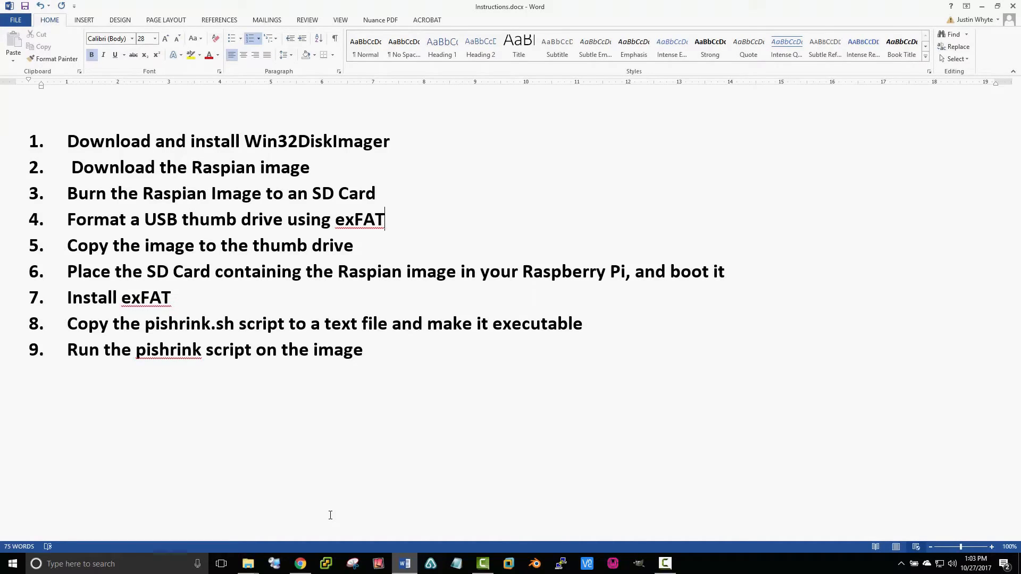
mouse_move(160, 151)
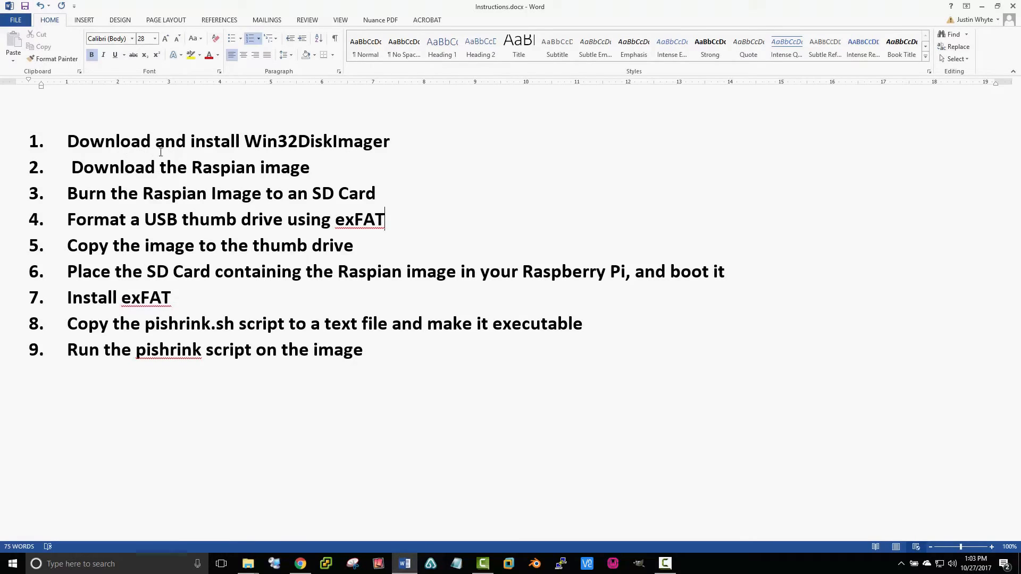
mouse_move(812, 61)
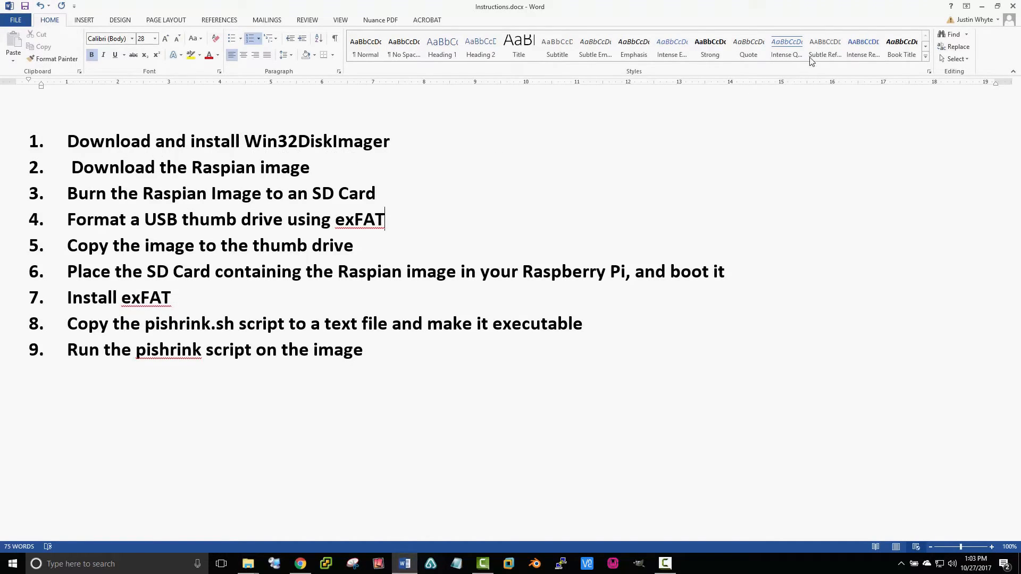
mouse_move(354, 558)
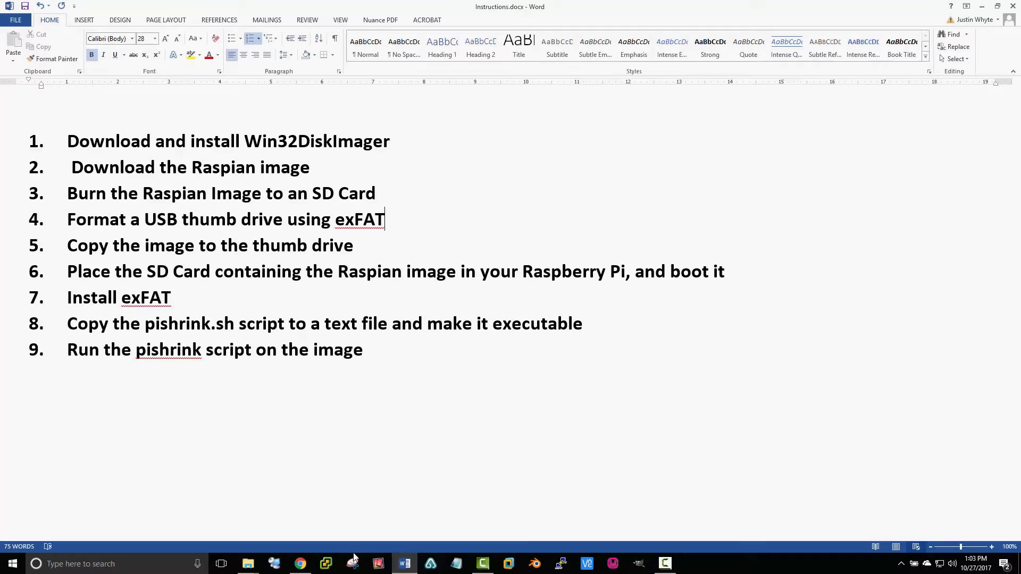
Step: Flash 2017-09-07-raspbian-stretch.img to drive F: in Win32DiskImager and confirm the successful write
left_click(300, 564)
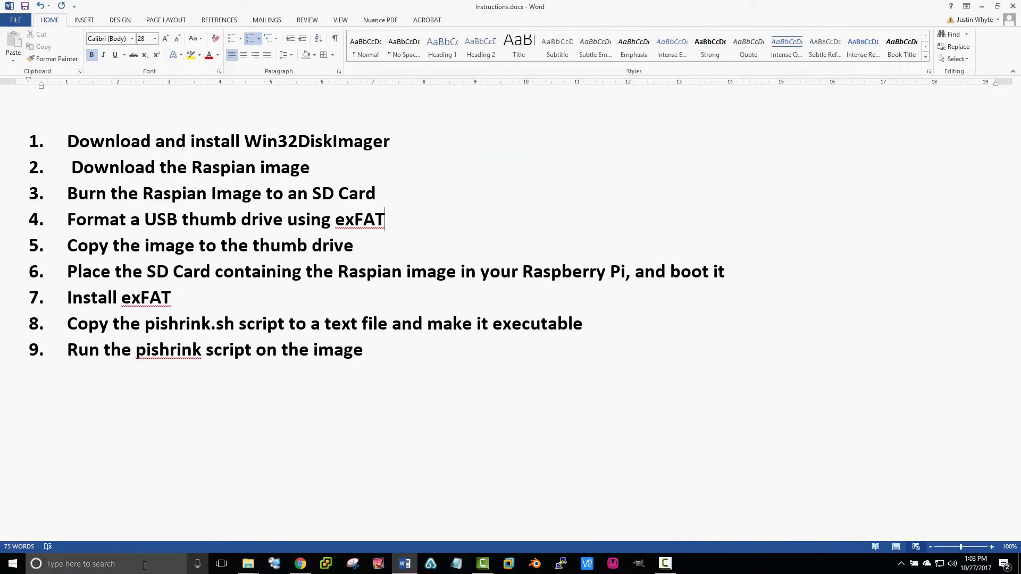
type("w")
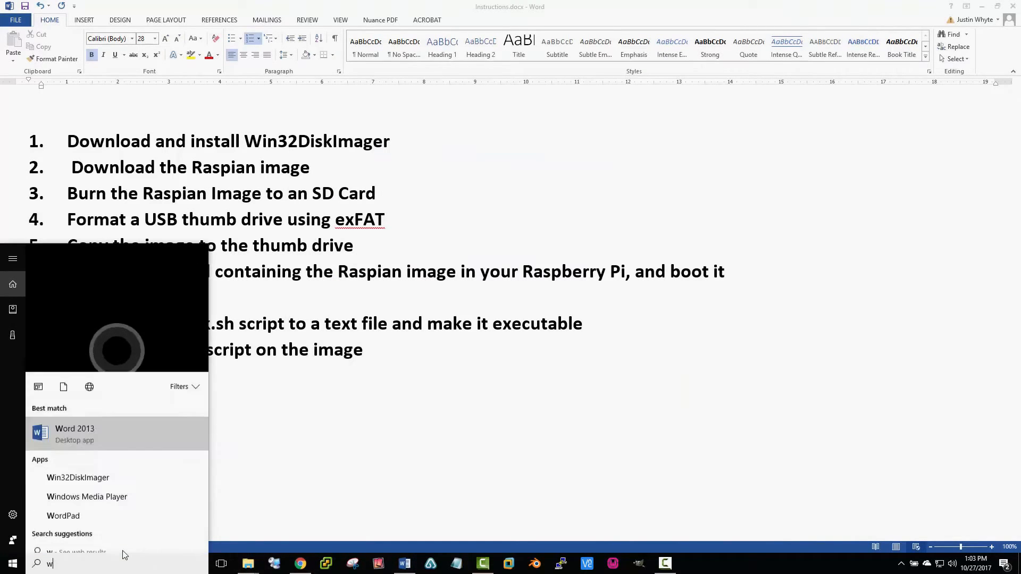
left_click(77, 477)
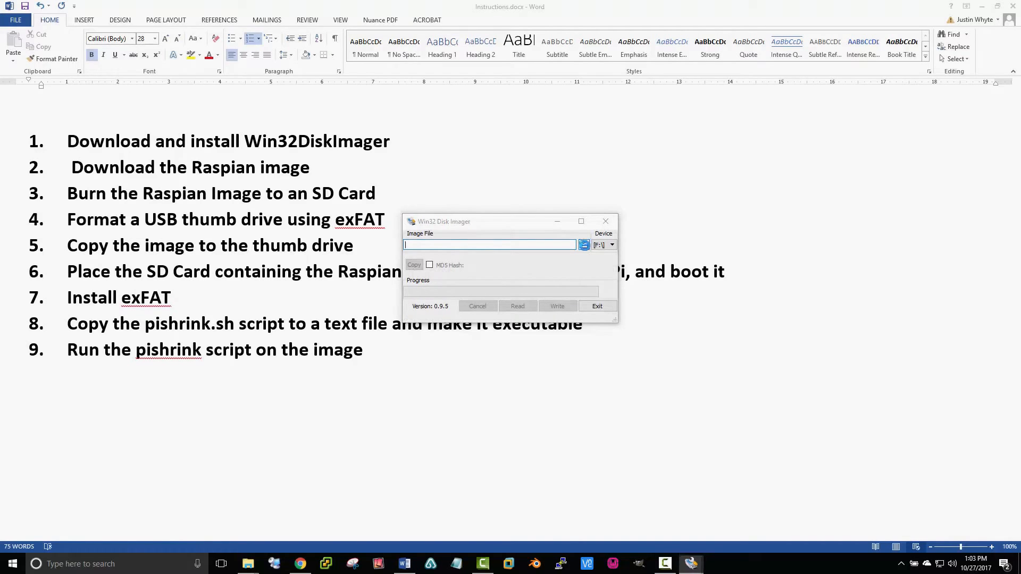
left_click(584, 244)
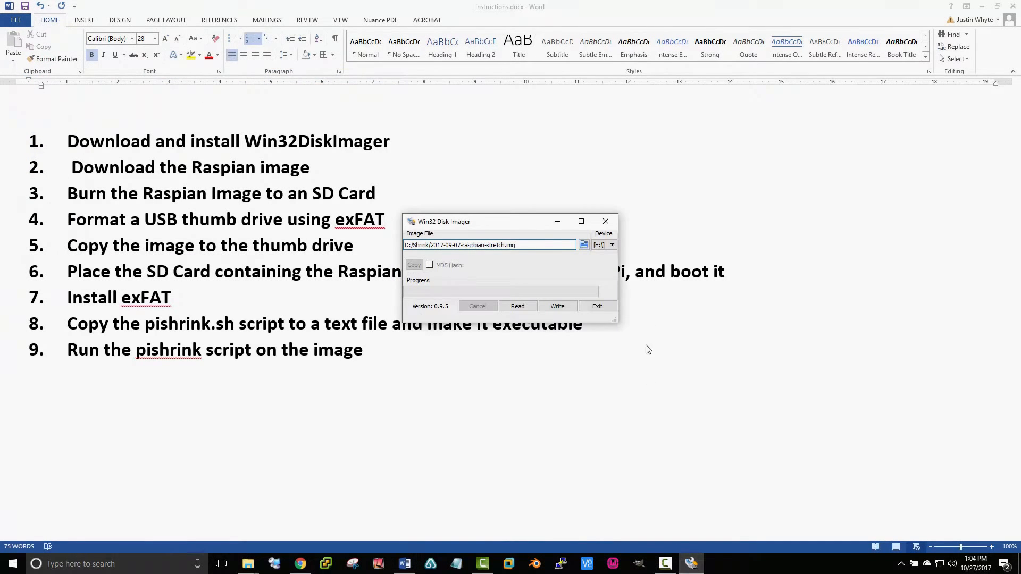
left_click(611, 244)
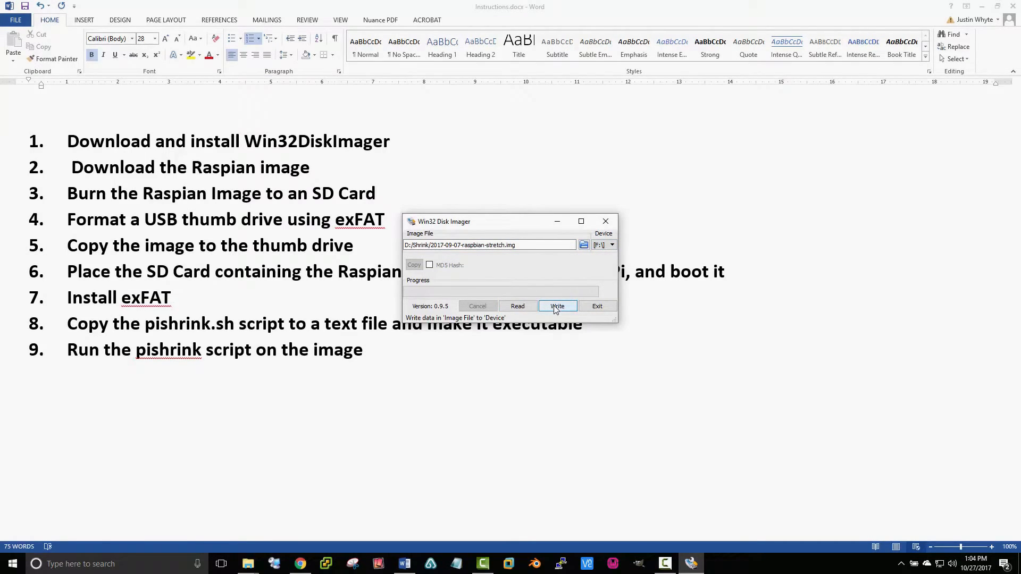
left_click(556, 306)
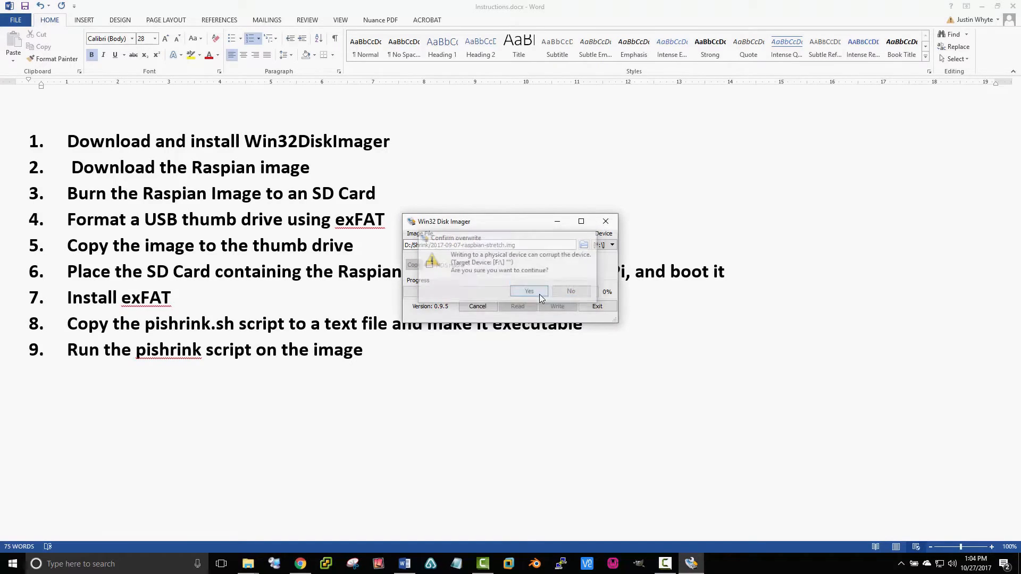
left_click(528, 291)
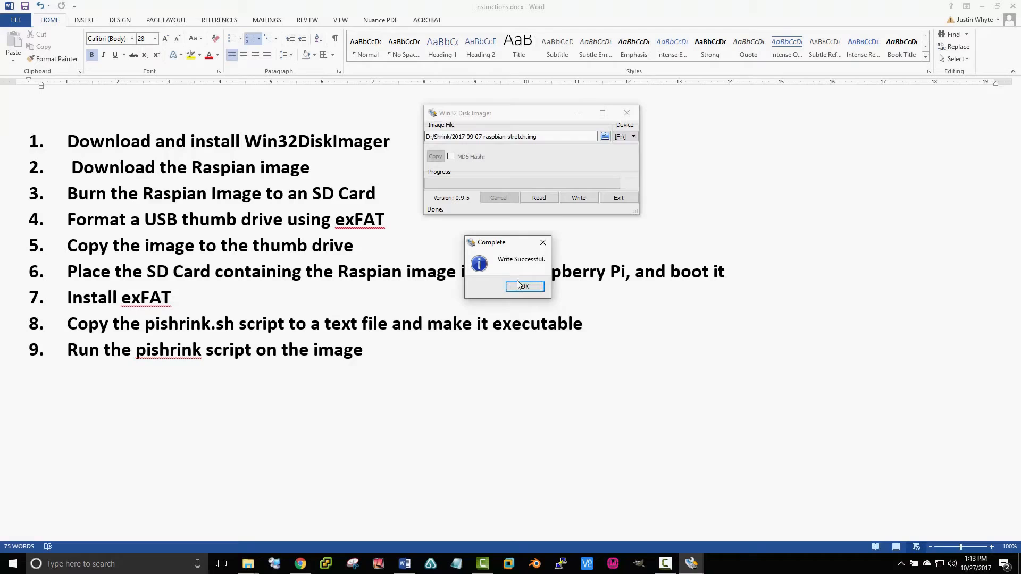
left_click(524, 286)
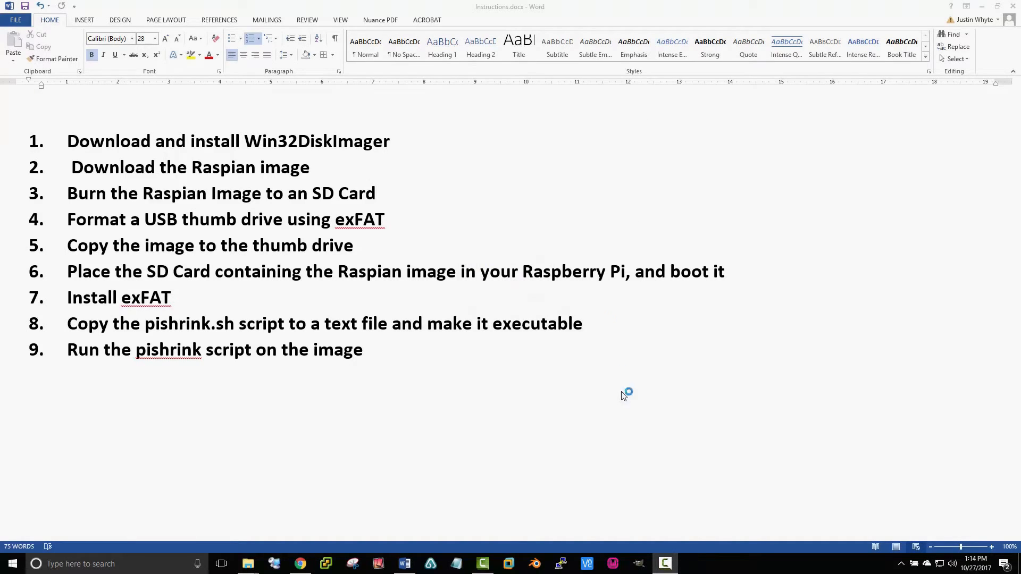
mouse_move(897, 565)
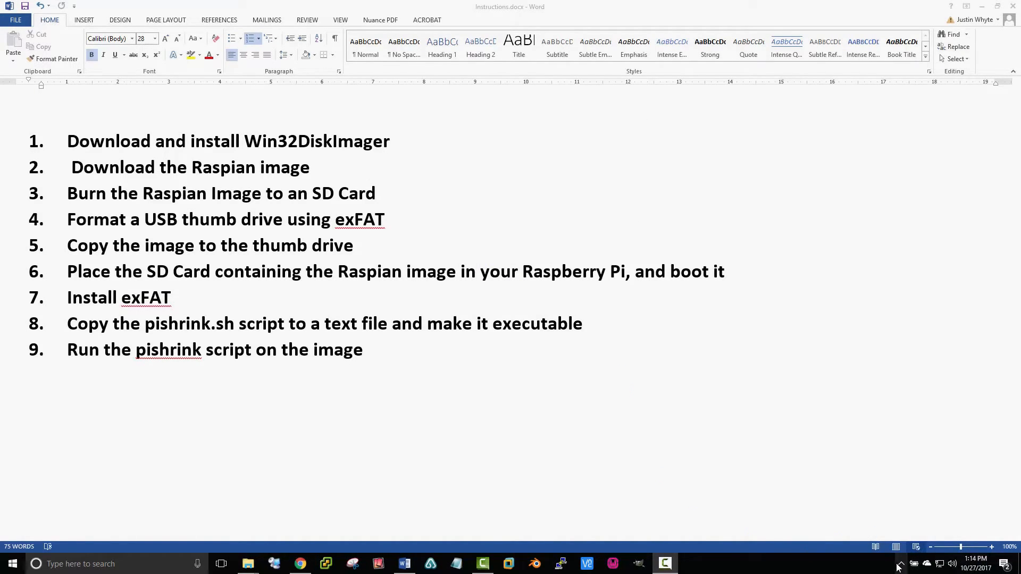
Step: Format USB Drive (F:) with the exFAT file system, then open the D:\Shrink folder
left_click(901, 563)
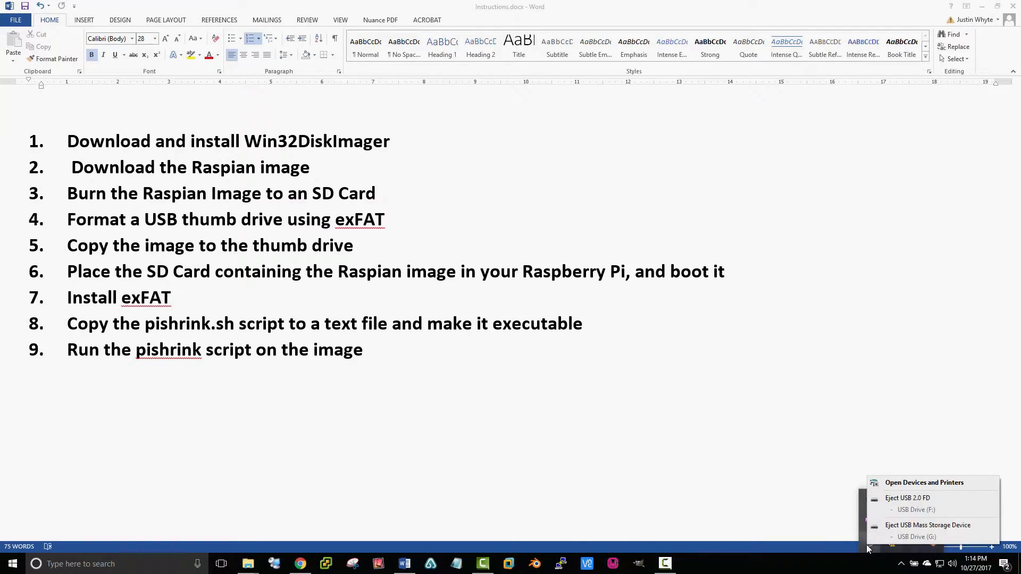
mouse_move(907, 498)
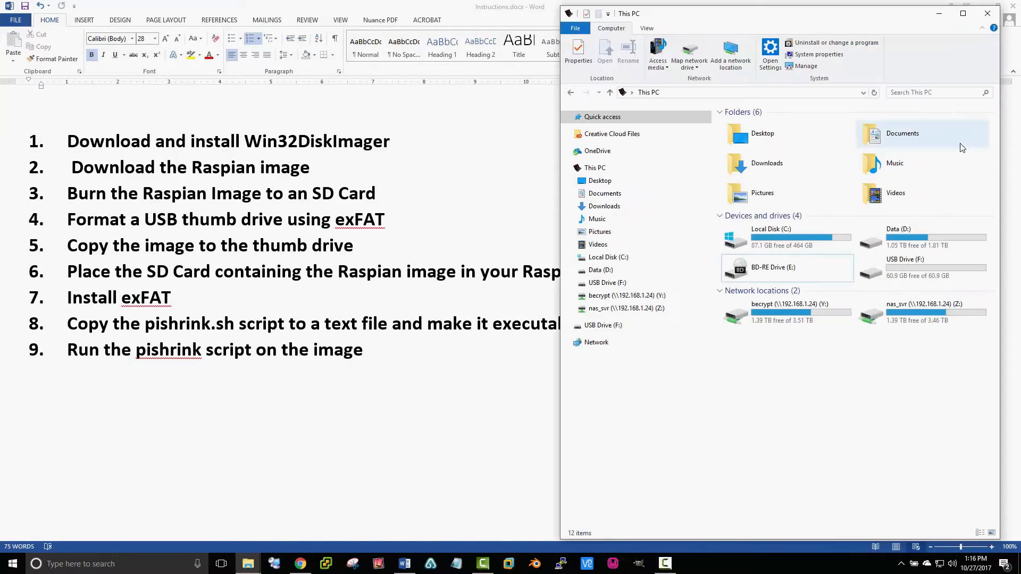
right_click(922, 263)
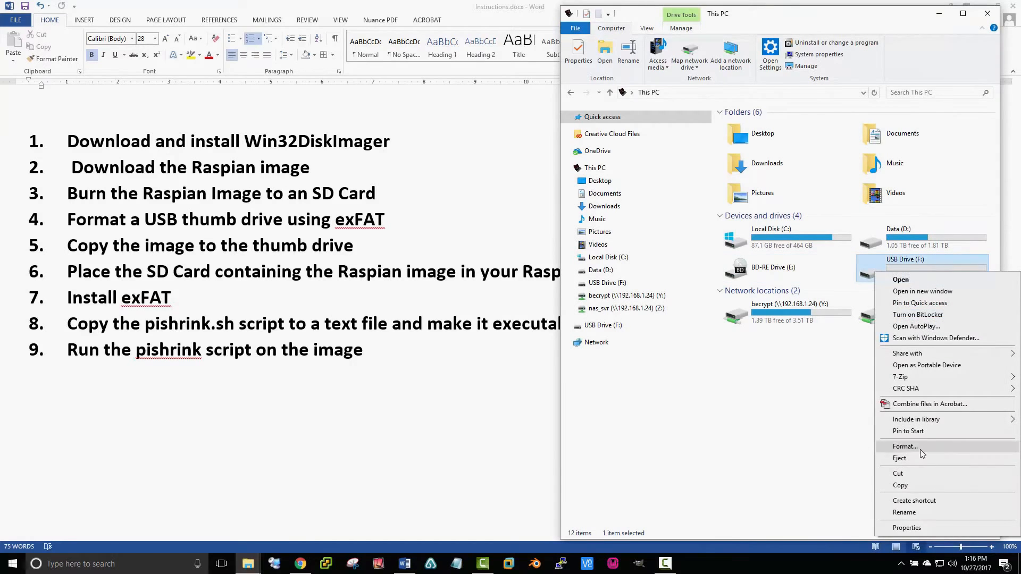
left_click(905, 446)
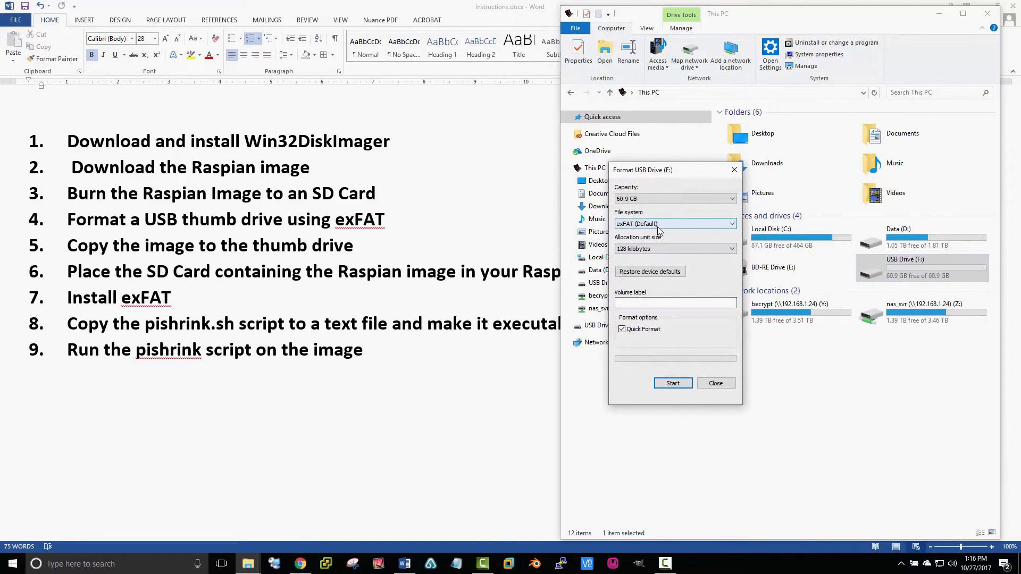
left_click(672, 383)
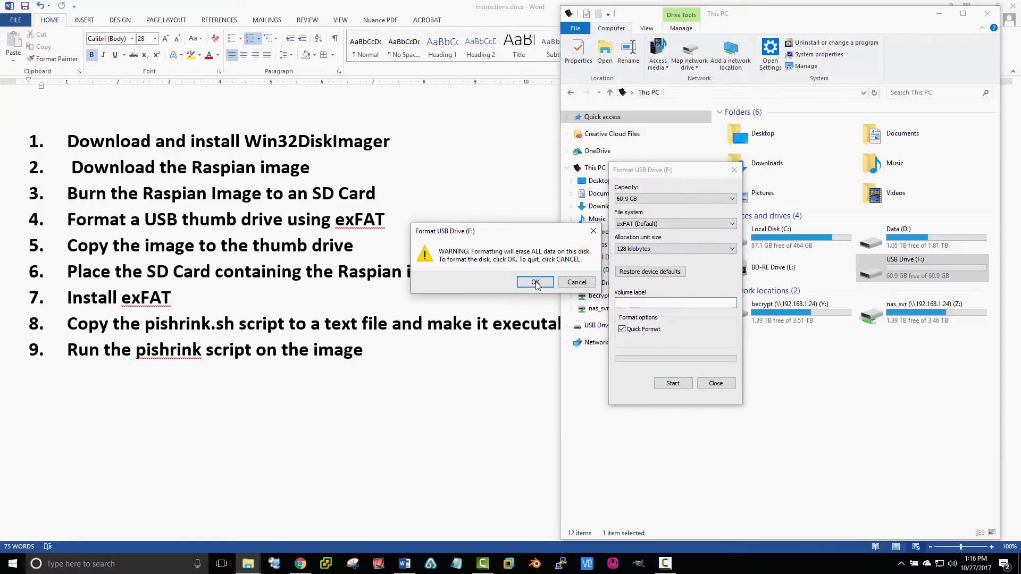
left_click(535, 282)
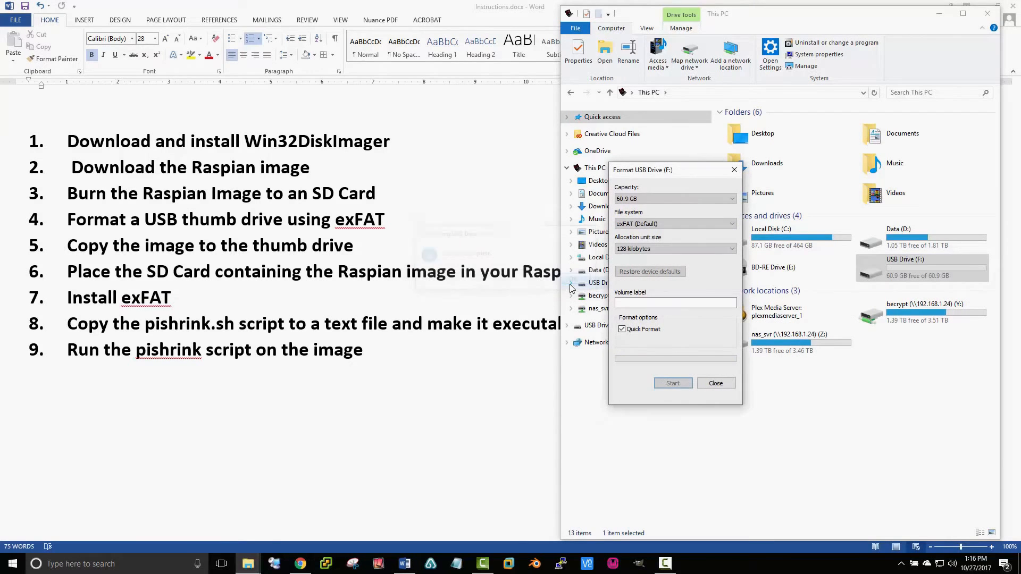
left_click(716, 383)
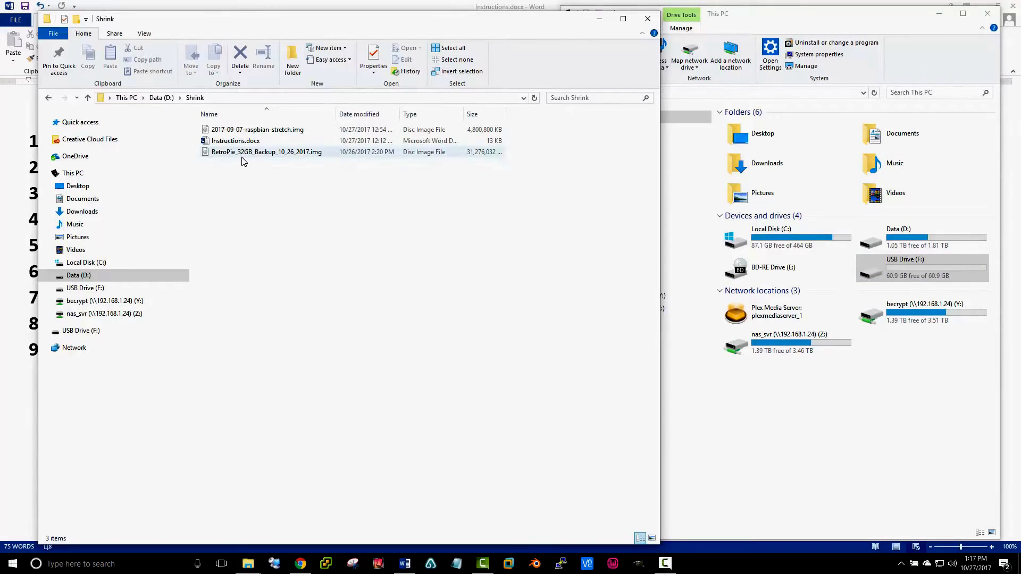
left_click(266, 151)
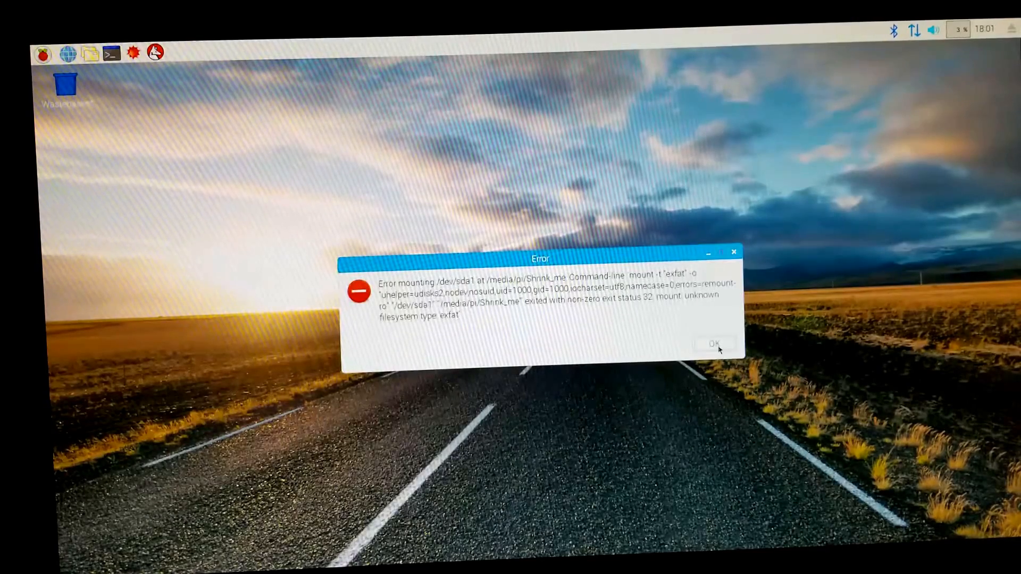
Step: Dismiss the 'Error mounting /dev/sda1' unknown exfat filesystem dialog
left_click(711, 344)
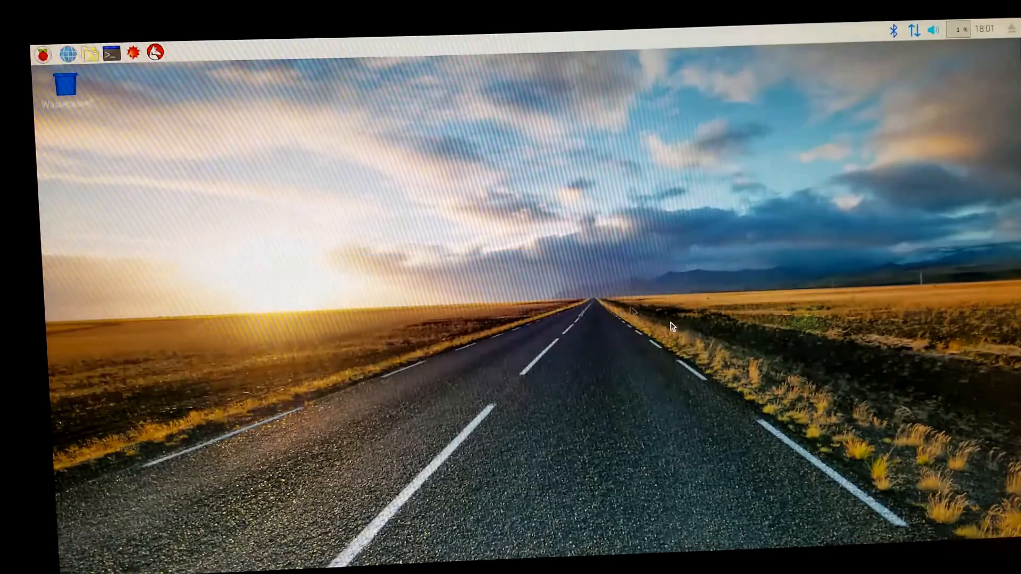
mouse_move(110, 53)
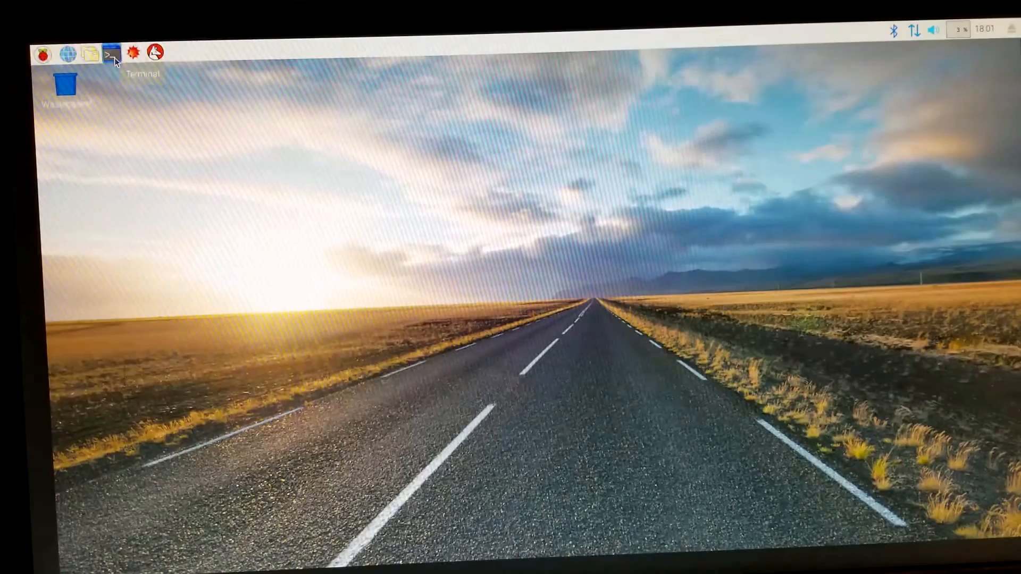
Step: In a new terminal, run sudo apt-get install exfat-fuse exfat-utils
left_click(110, 53)
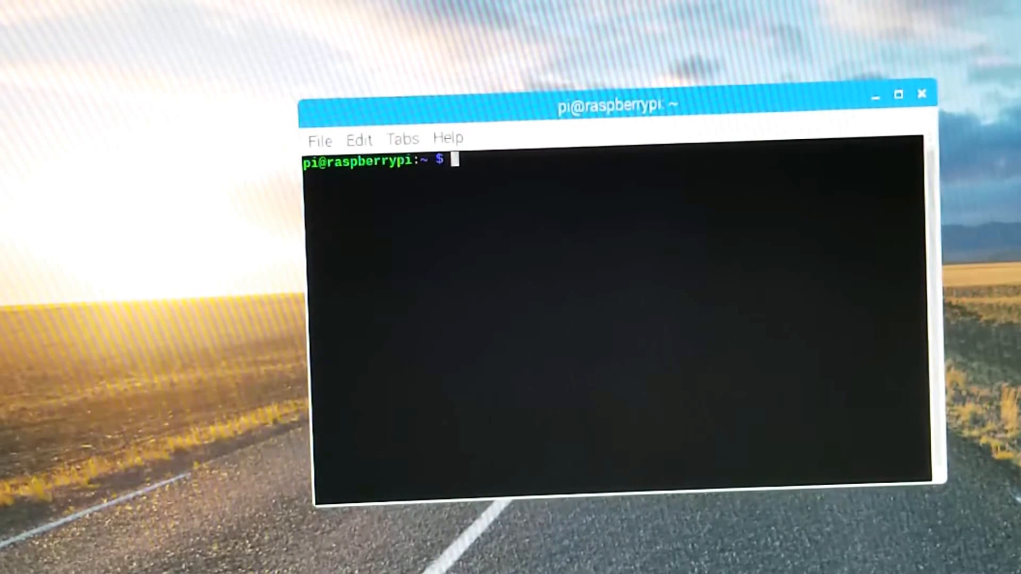
type("sudo")
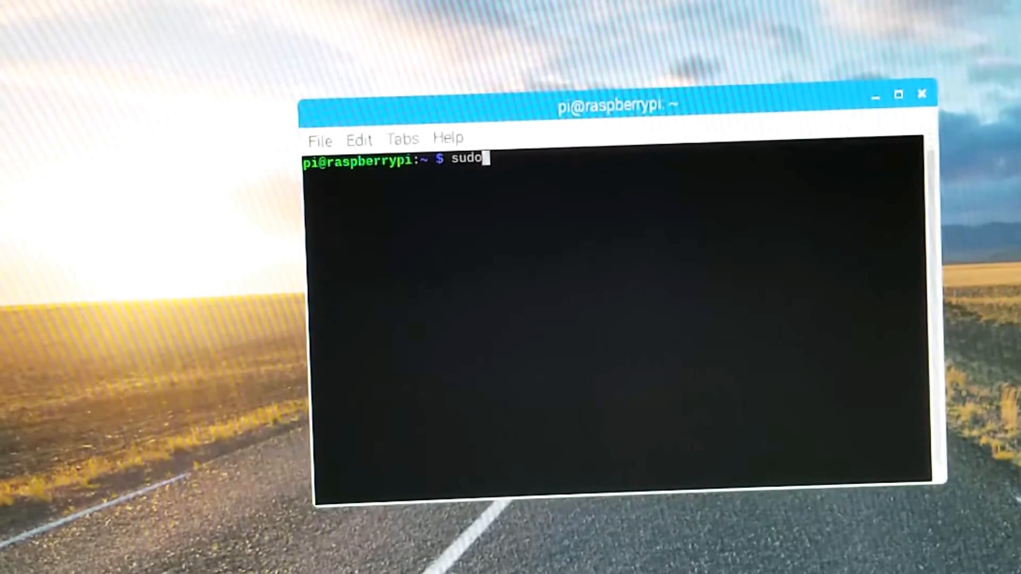
type("ap")
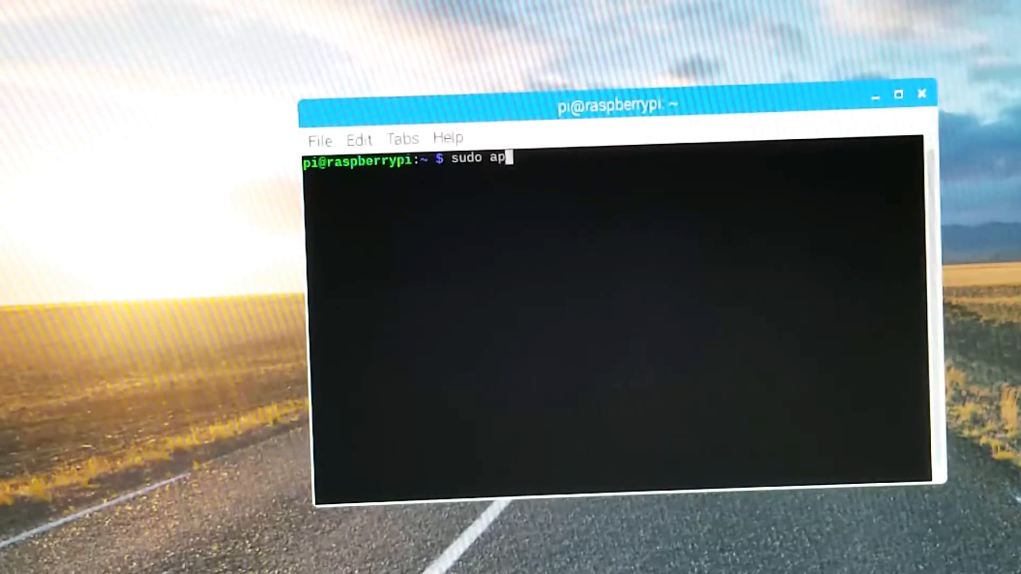
type("t-get in")
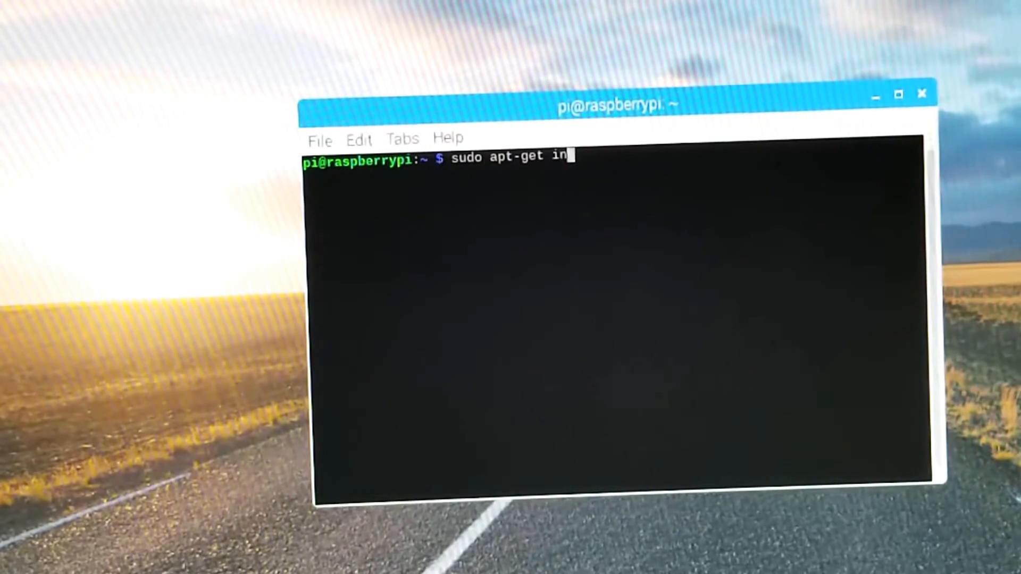
type("stall ex")
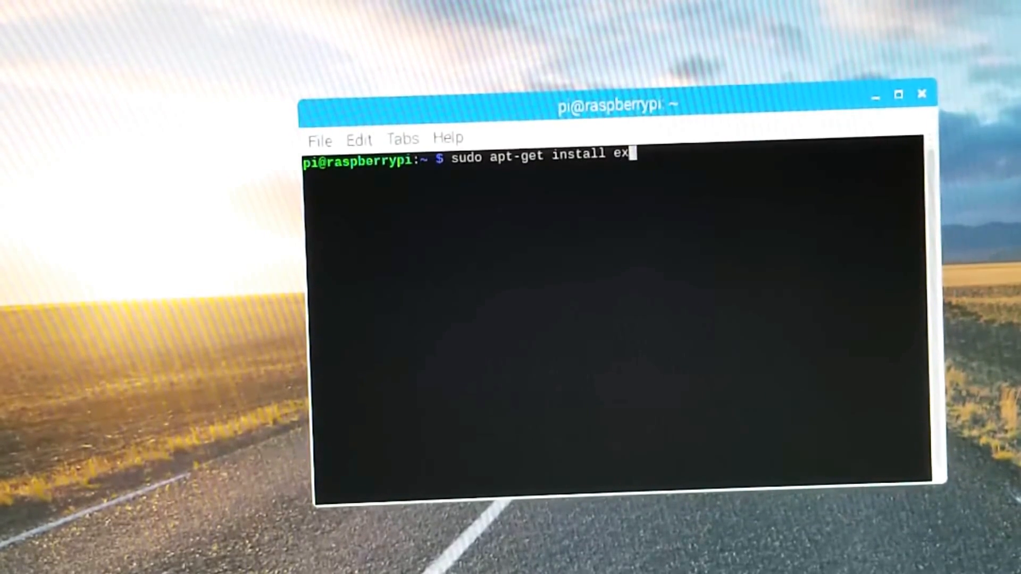
type("fat-")
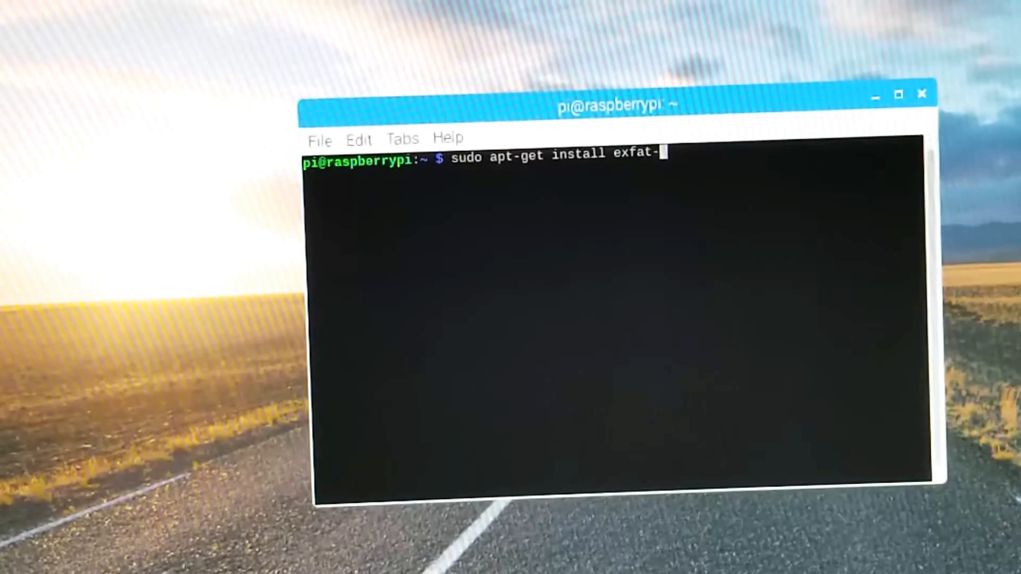
key("Return")
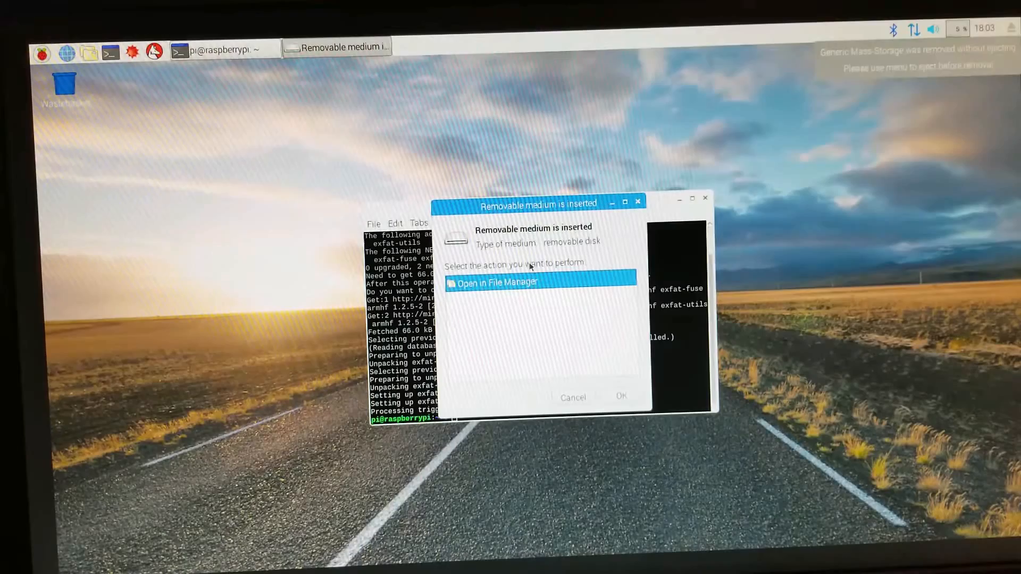
Step: Choose Open in File Manager for the inserted Shrink_me removable drive
left_click(619, 397)
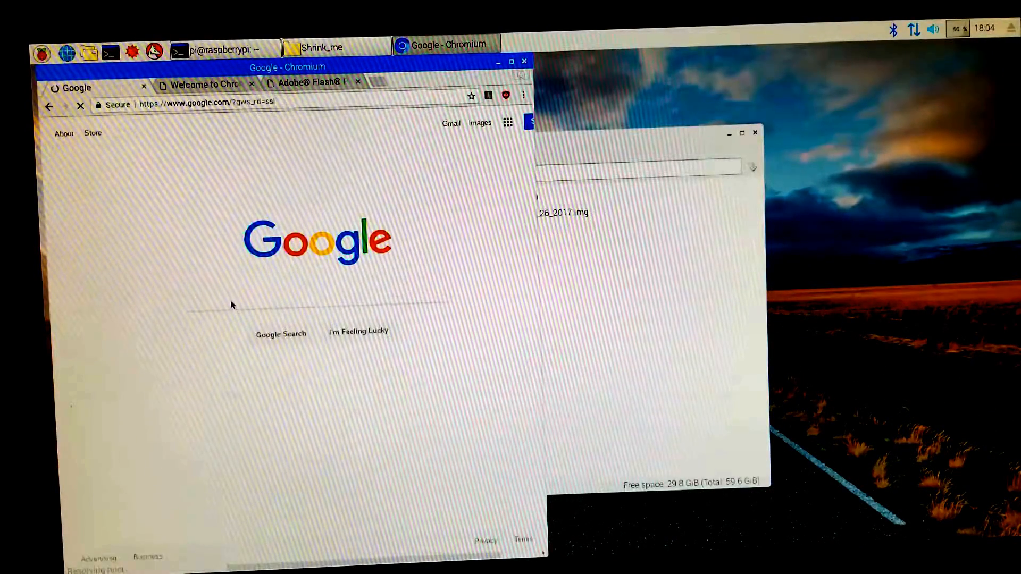
Step: Search Google for pishrink.sh and open the PiShrink GitHub project
type("pishrink.sh")
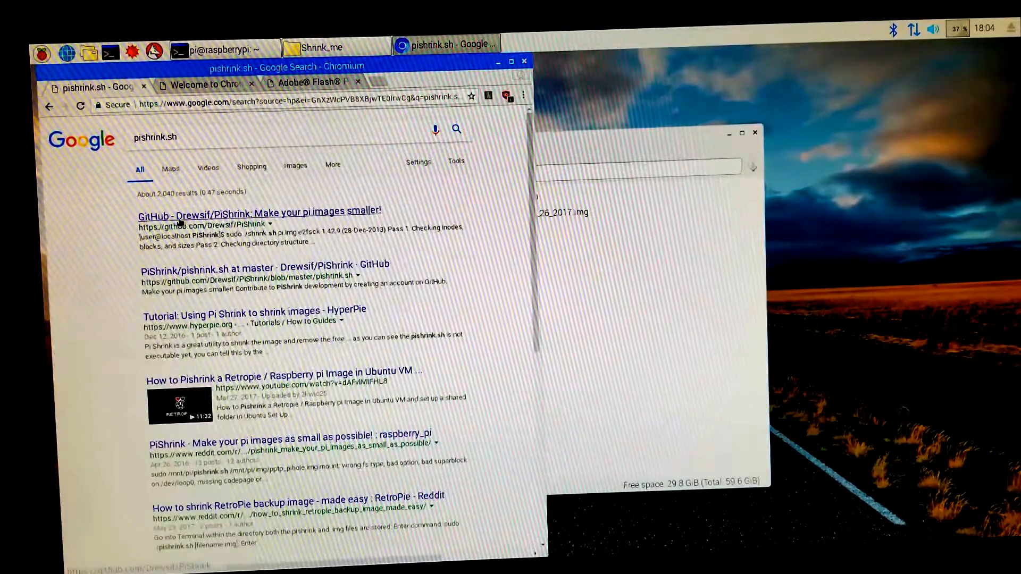
left_click(259, 211)
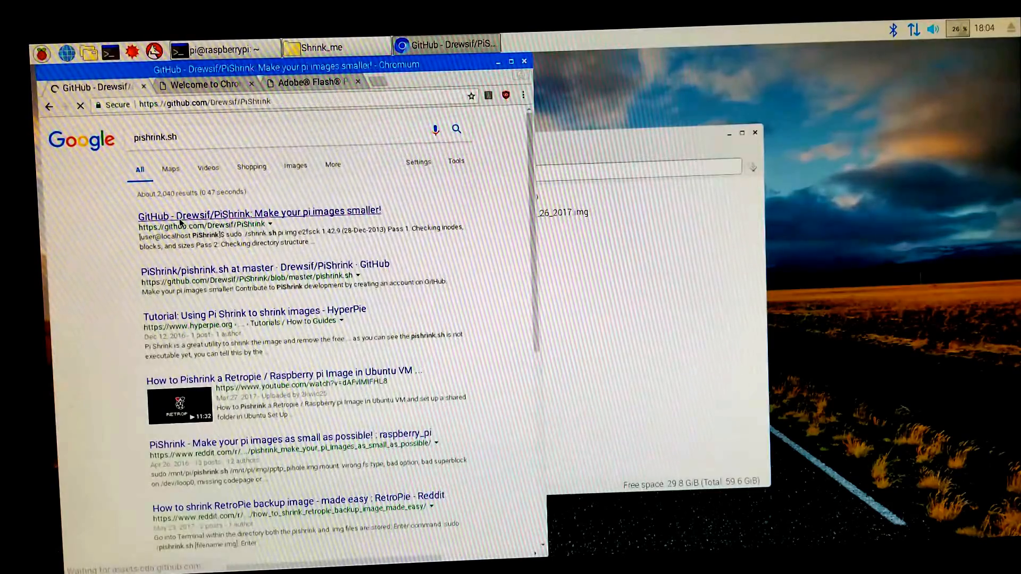
left_click(259, 211)
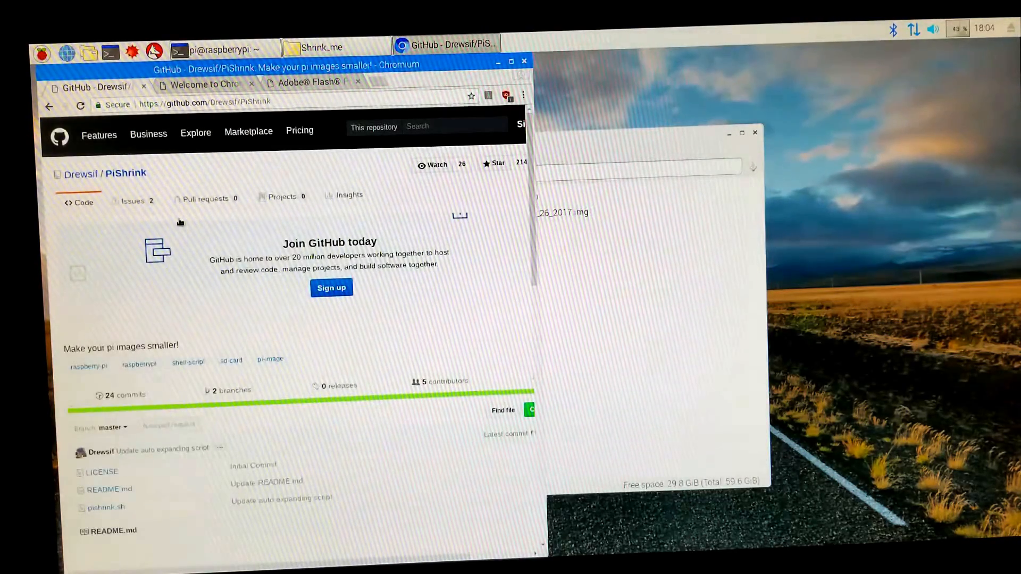
scroll("down", 3)
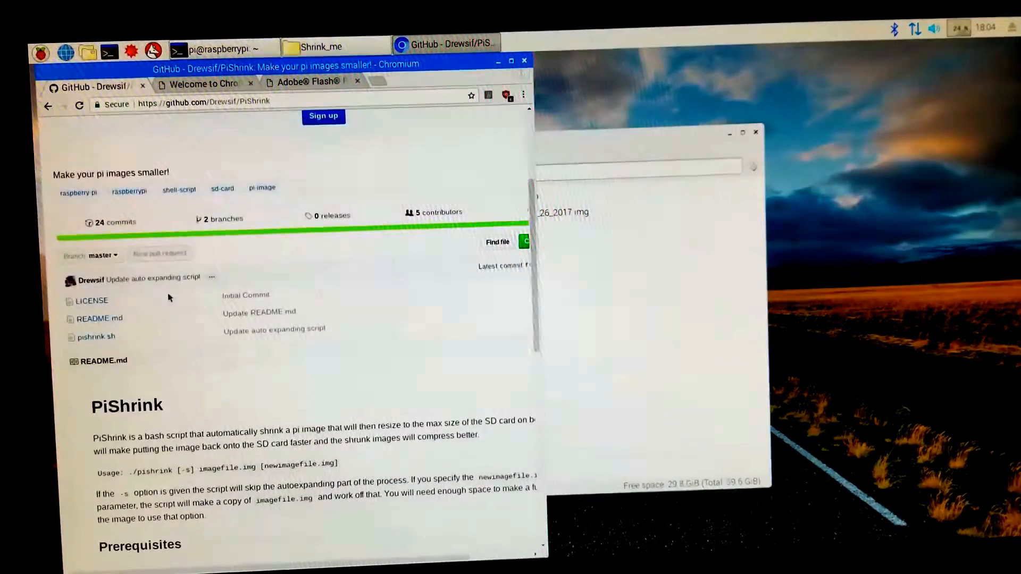
Step: Open pishrink.sh in the project and select all of its code
left_click(97, 337)
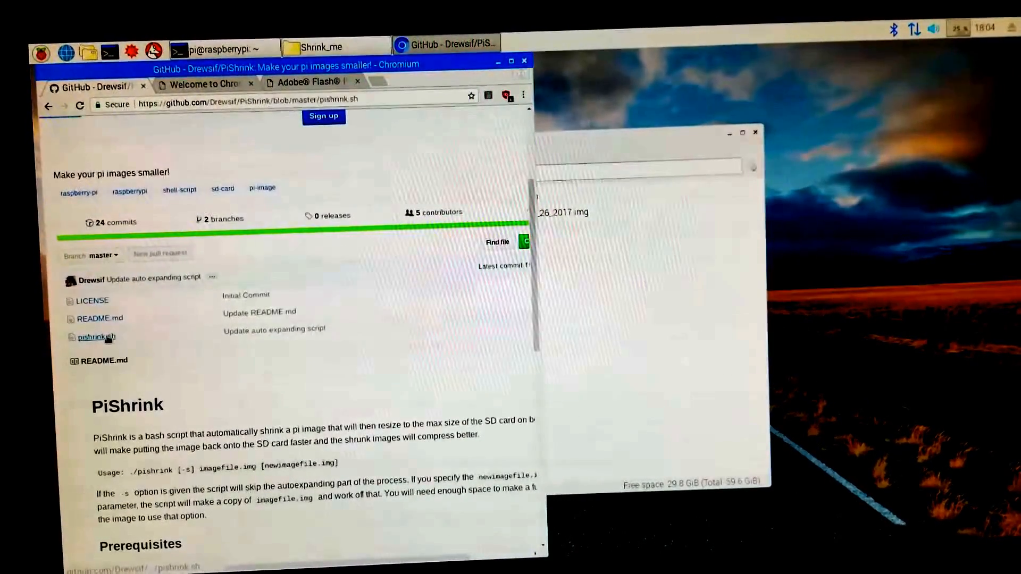
left_click(96, 337)
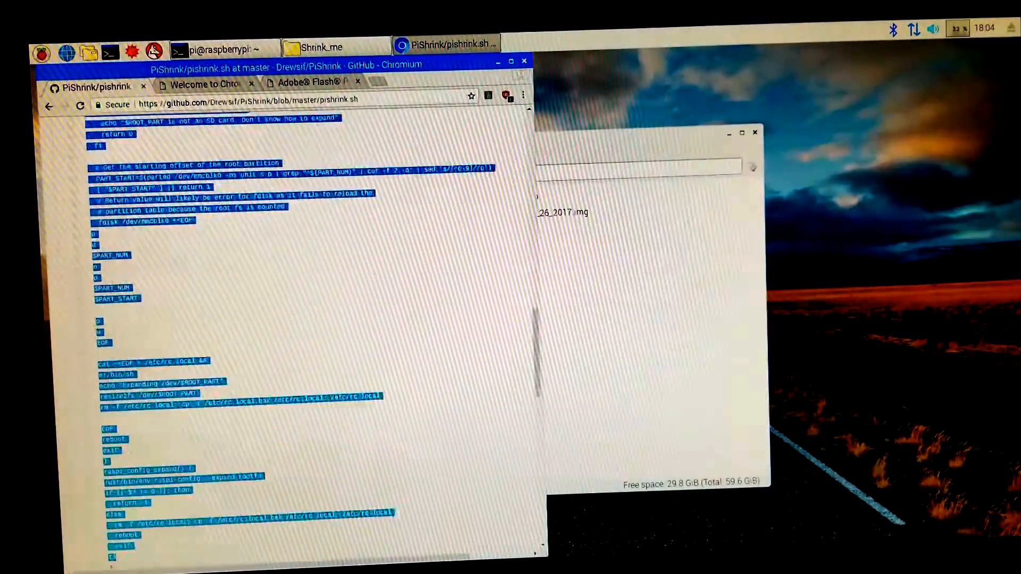
scroll("down", 3)
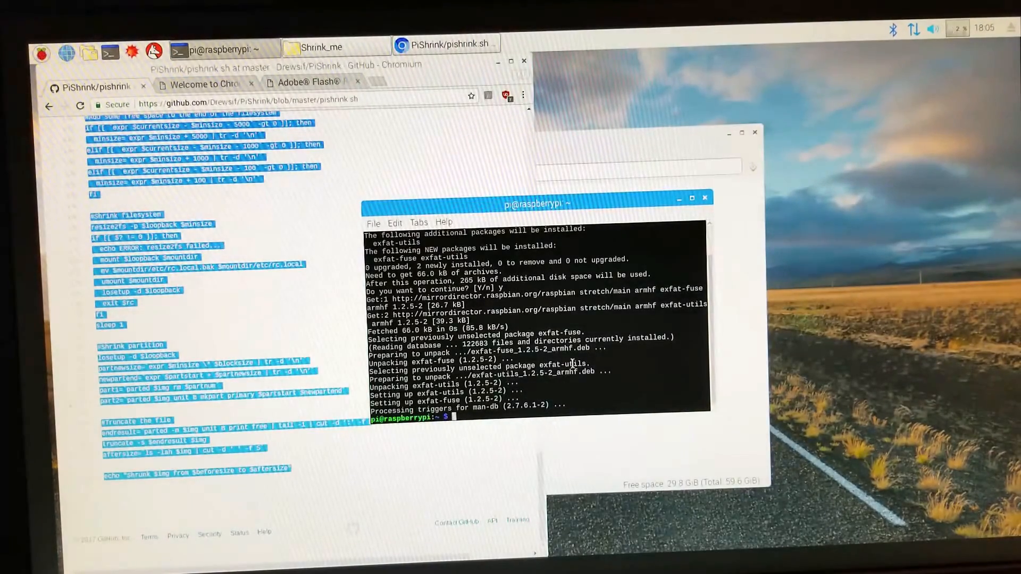
Step: Change directory to /media/pi/Shrink_me/ and open a new pishrink.sh in nano
left_click(320, 47)
type("cd")
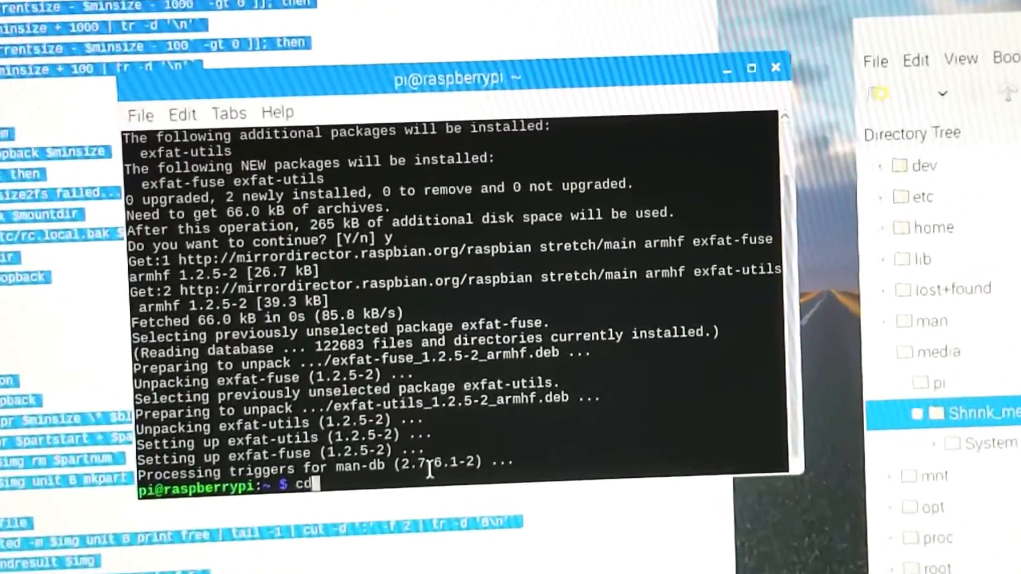
type("/media/")
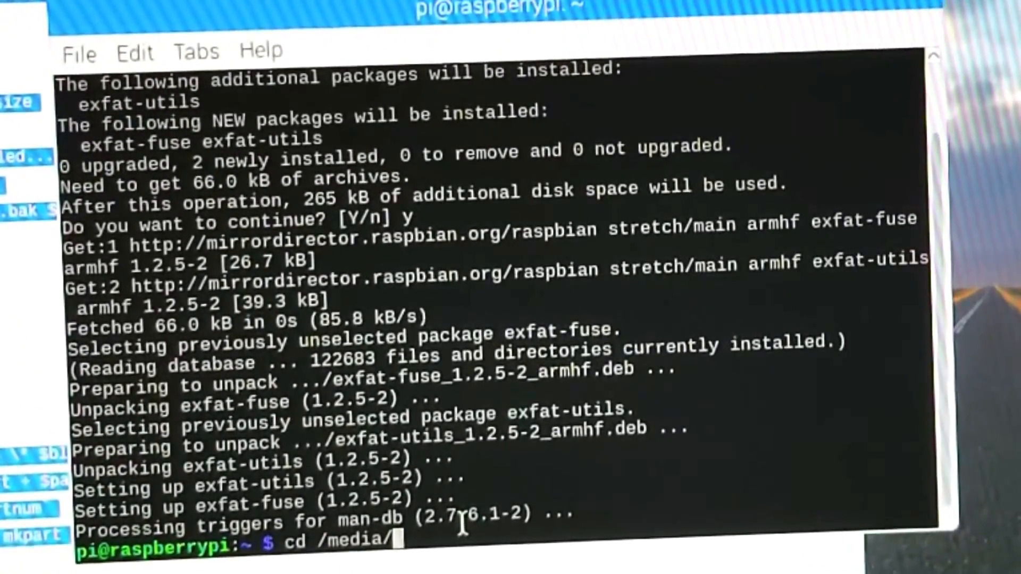
type("pi/sh")
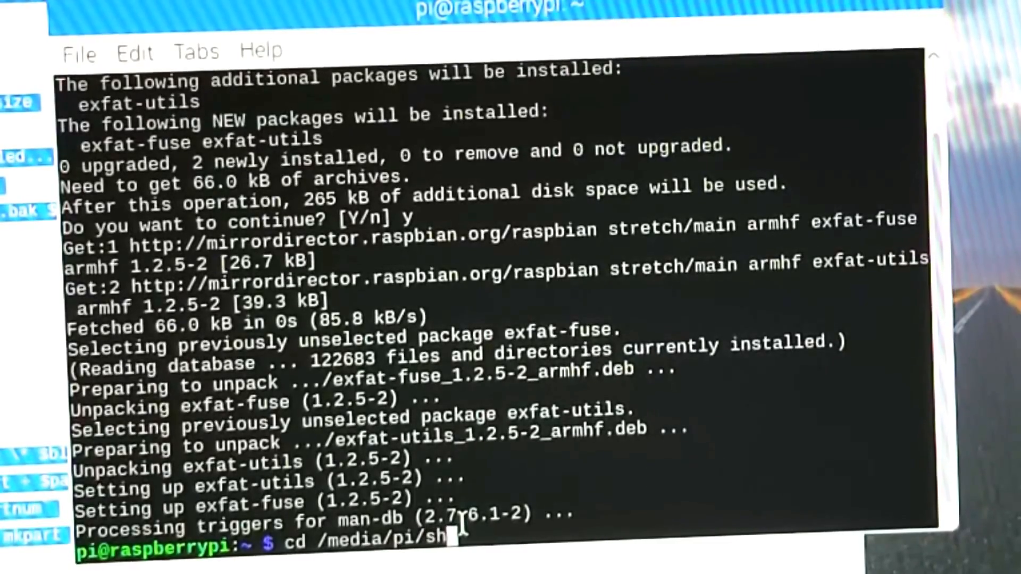
type("rink_me/")
type("nano")
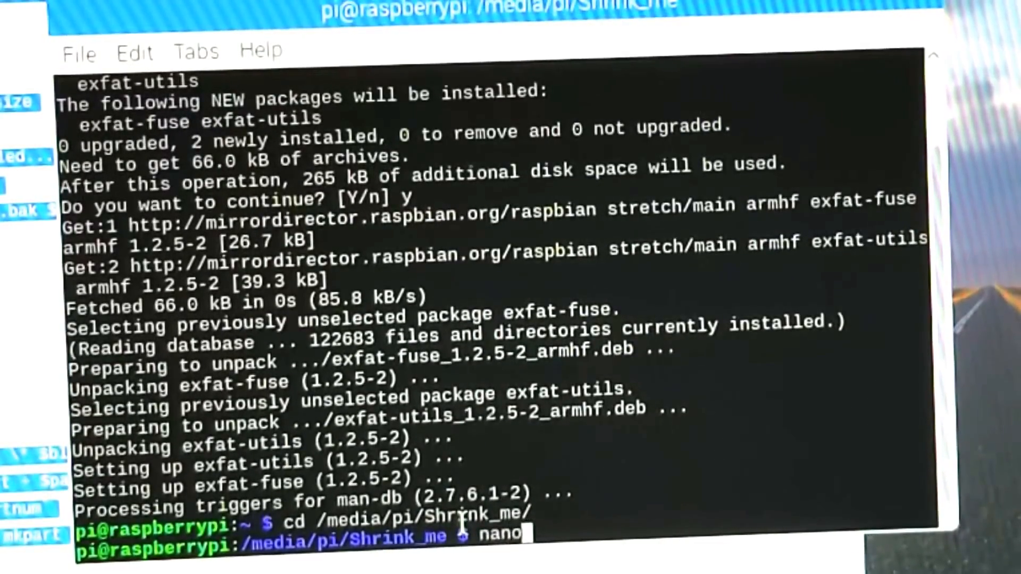
type("pishrin")
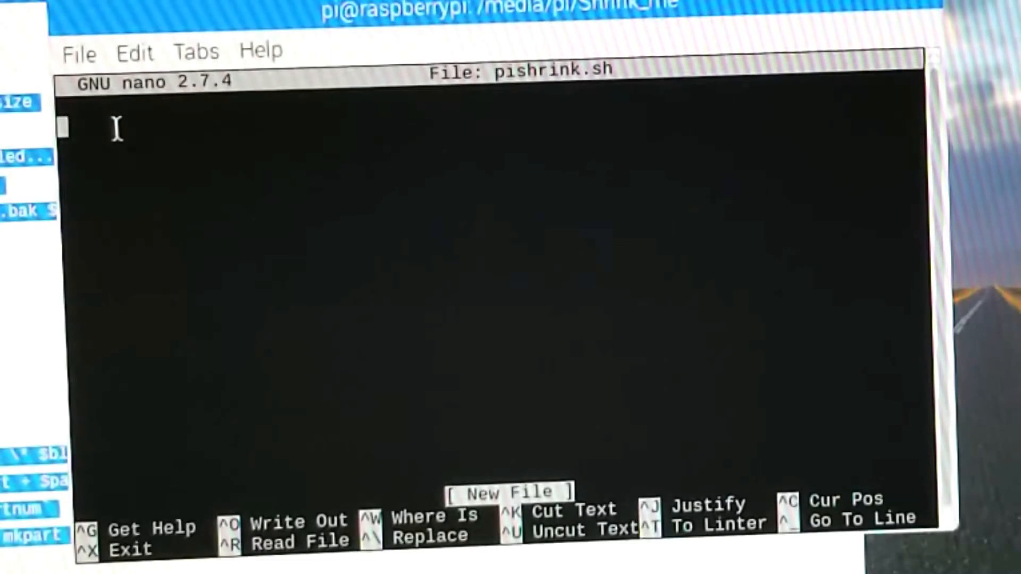
mouse_move(141, 292)
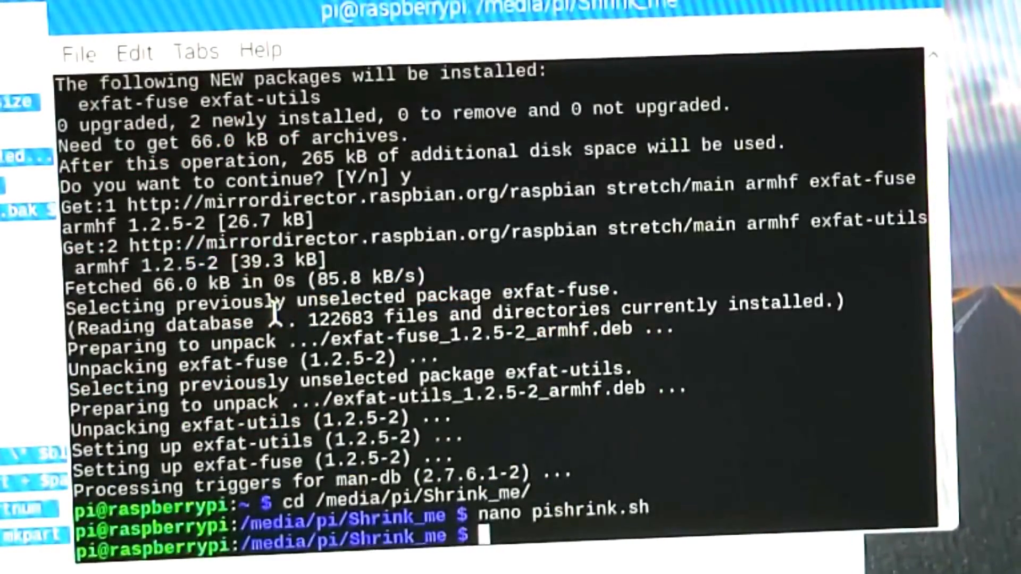
Step: Run chmod +x pishrink.sh, then begin typing sudo ./pishrink.sh
type("chmod +")
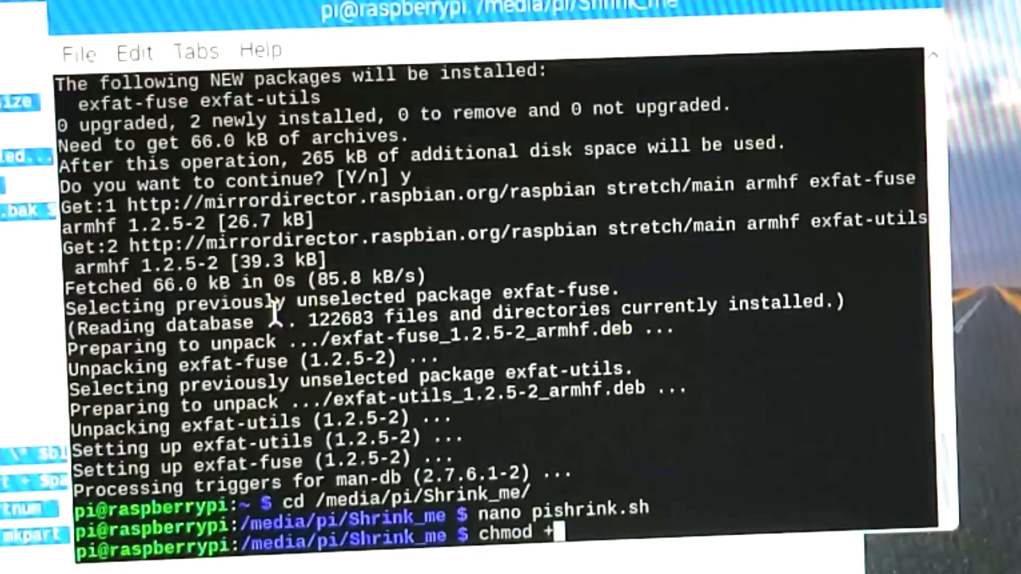
type("x pishrink.sh")
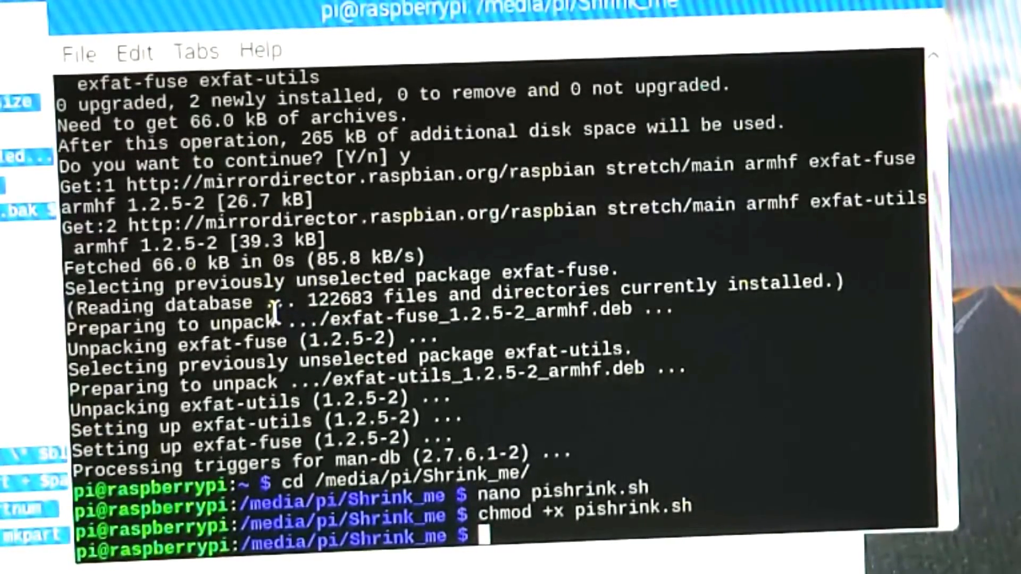
type("sudo")
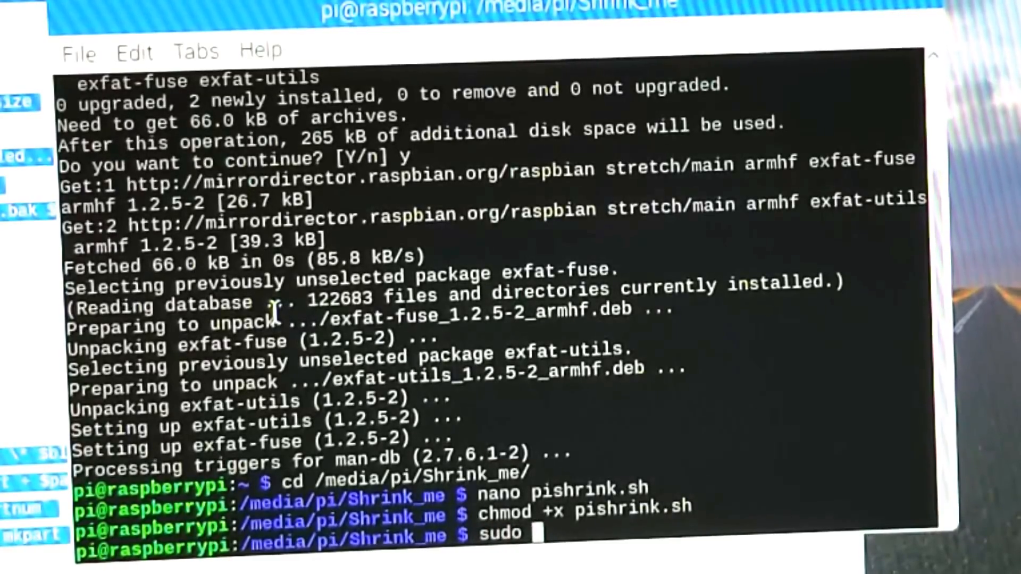
type("./pishrink.sh")
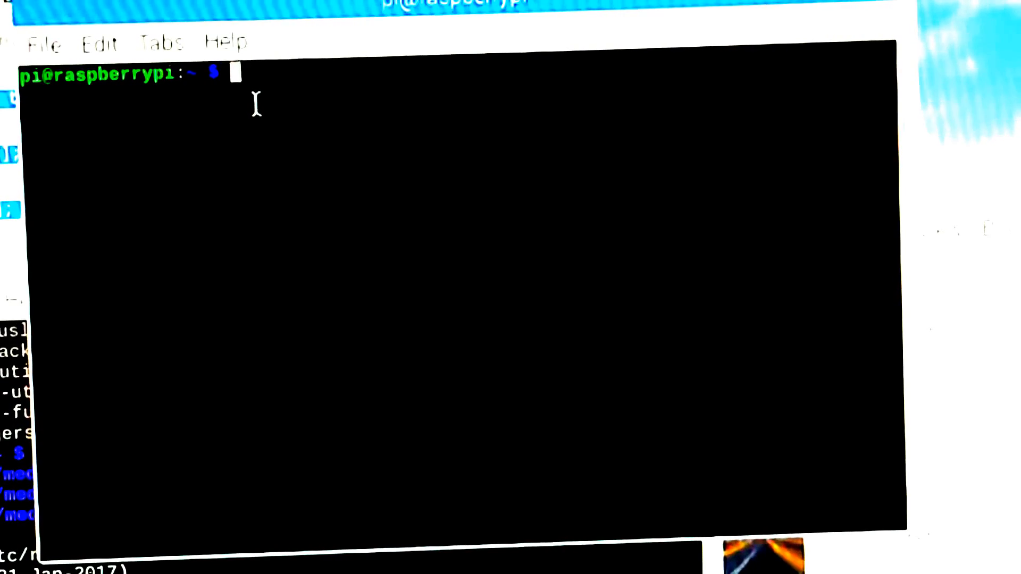
Step: Run sudo apt-get install gparted -y in LXTerminal
type("sudo")
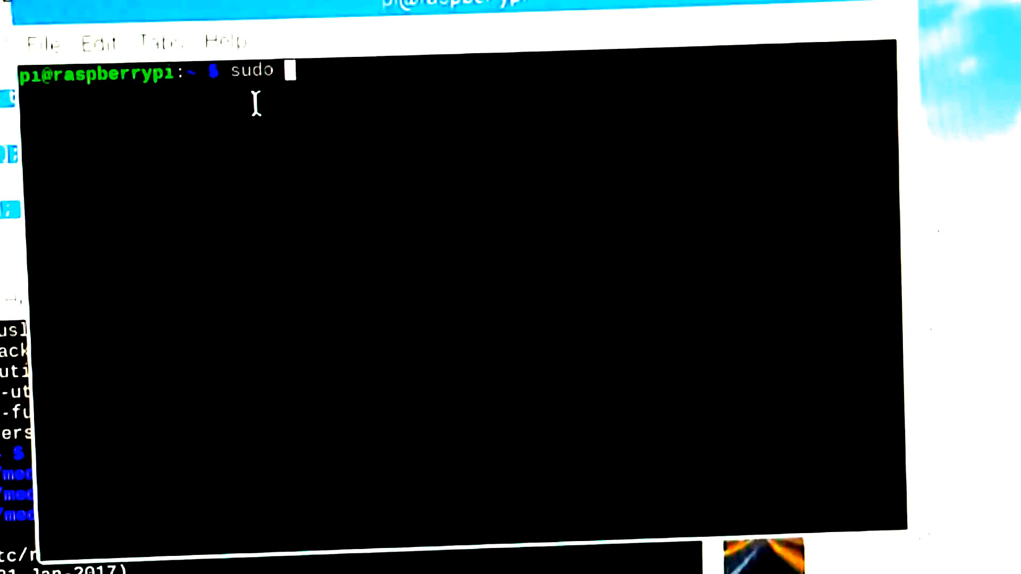
type("apt-g")
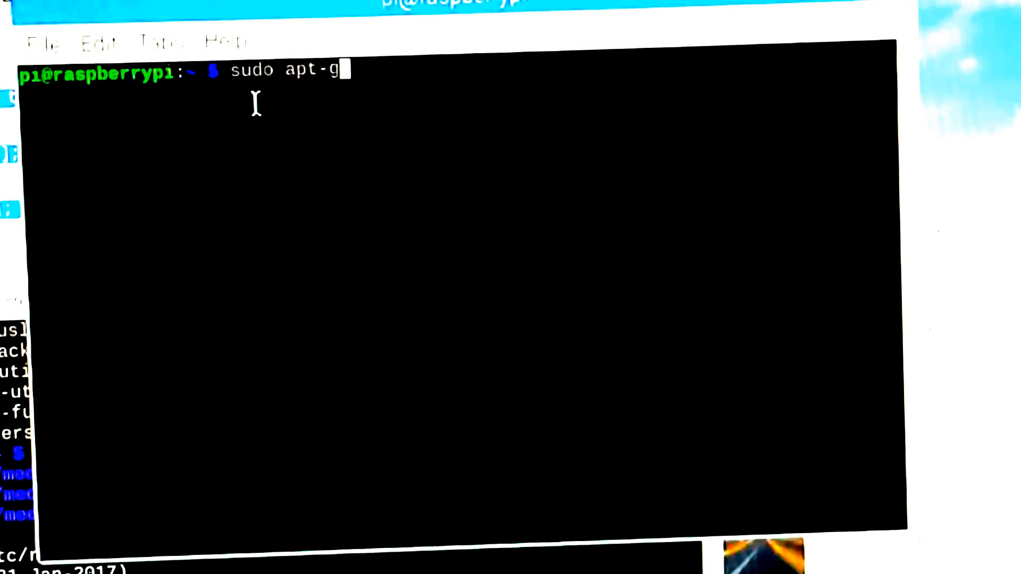
type("et install gpart")
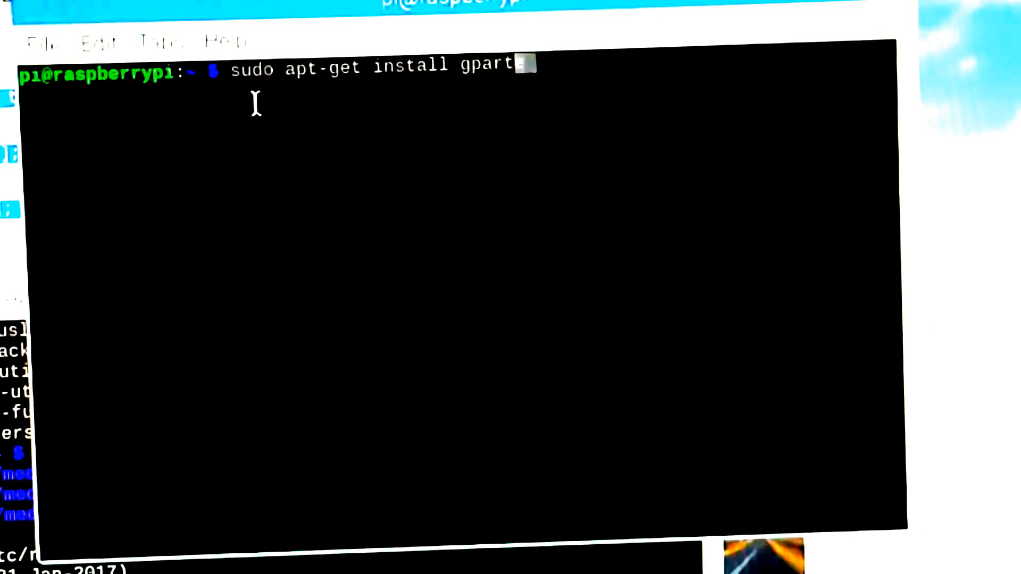
type("ed")
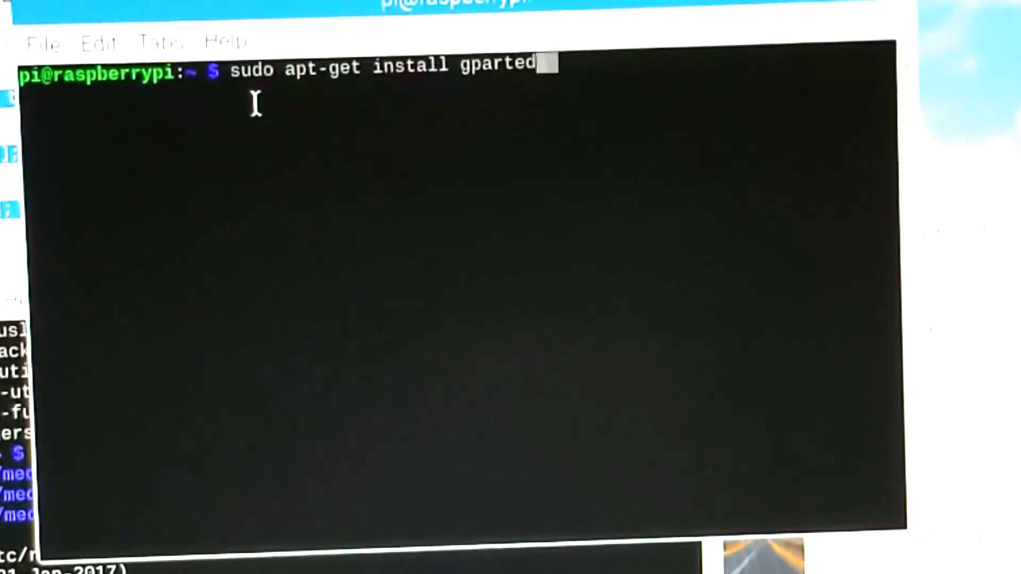
key("Return")
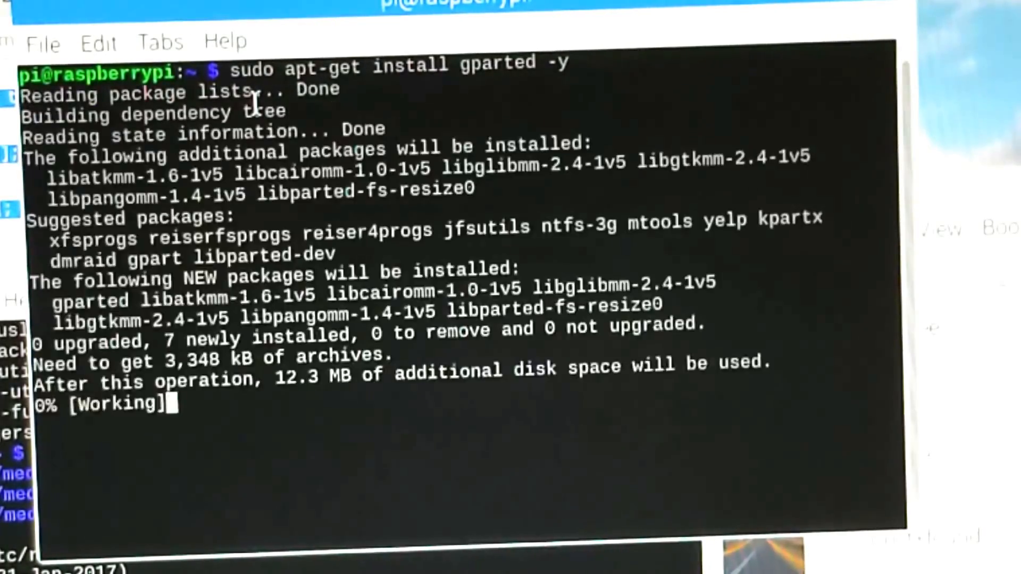